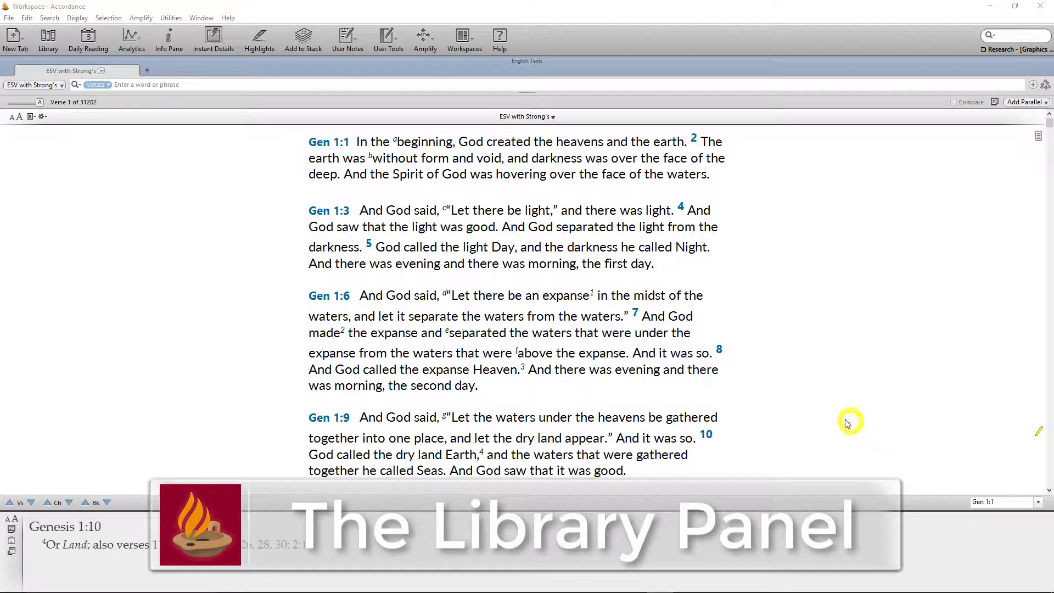
mouse_move(684, 380)
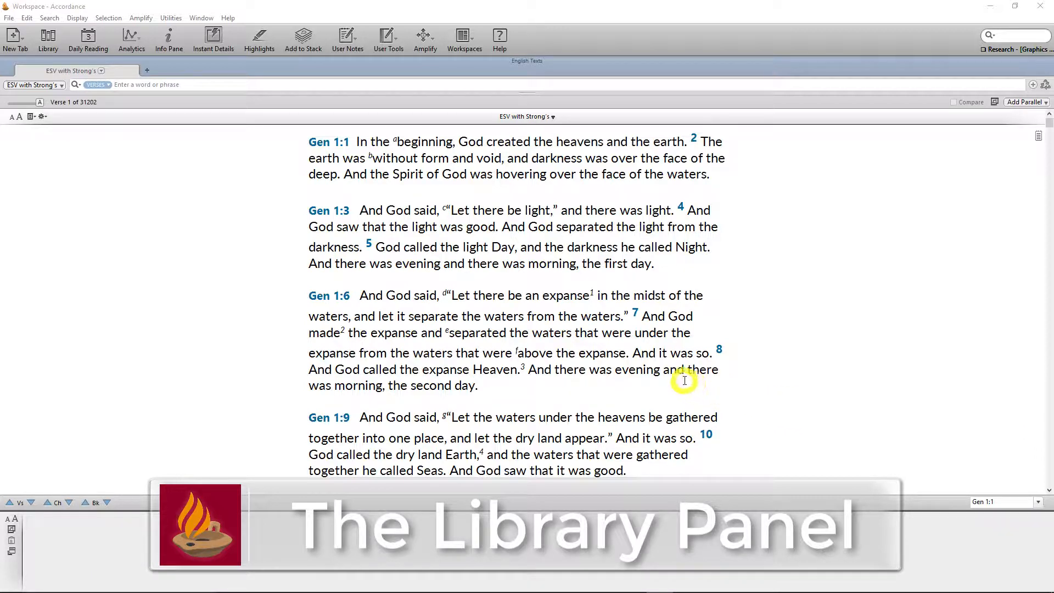
Look up the word evening in Gen 1:8, showing Strong's H6153 erev in Instant Details.
left_click(635, 369)
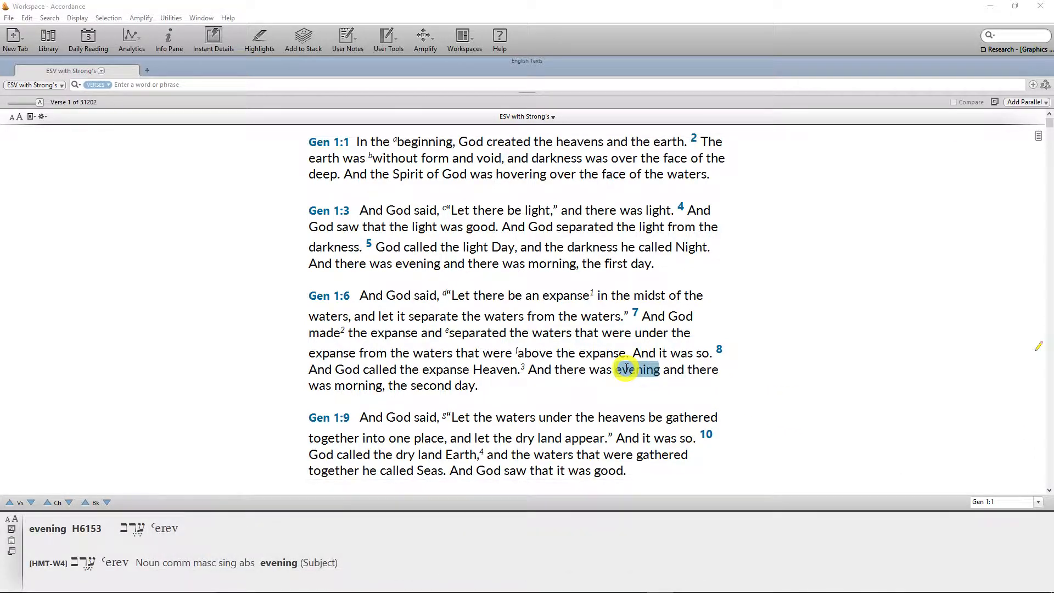
left_click(62, 191)
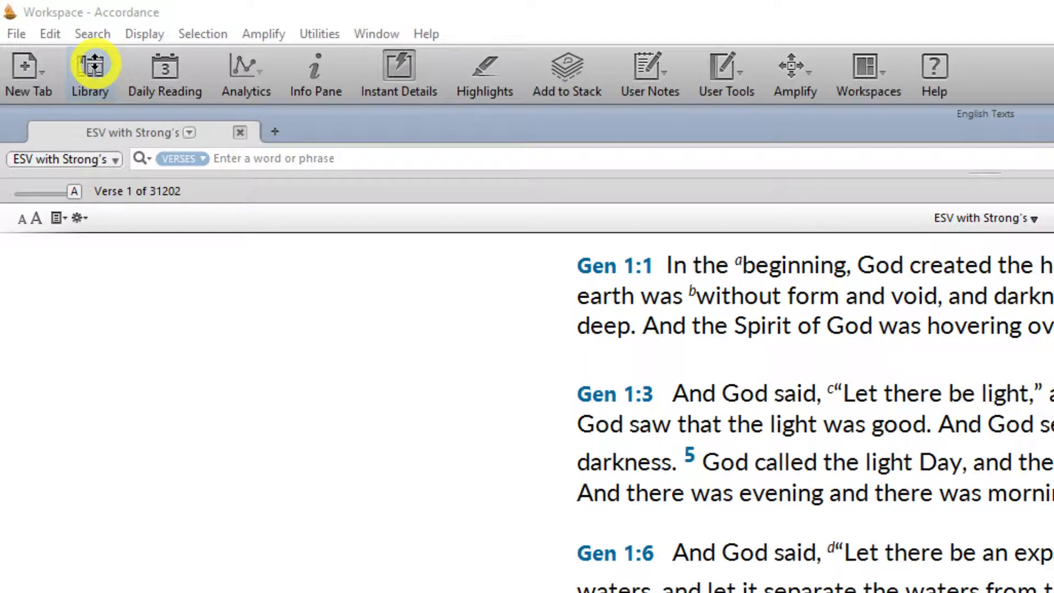
Show the Library panel beside the ESV text with recently opened modules listed.
left_click(90, 74)
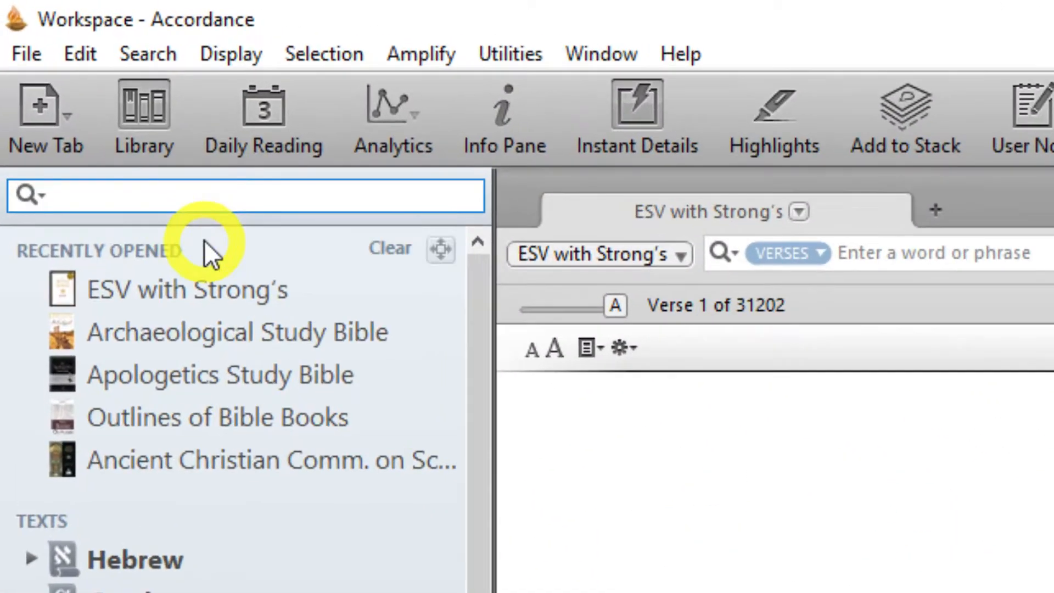
mouse_move(215, 260)
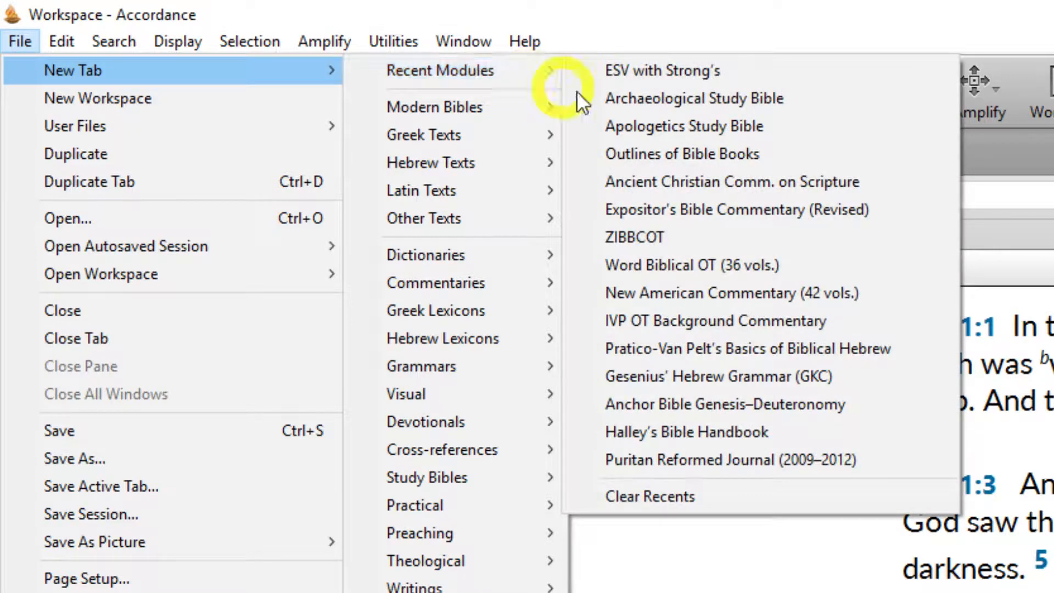
mouse_move(771, 497)
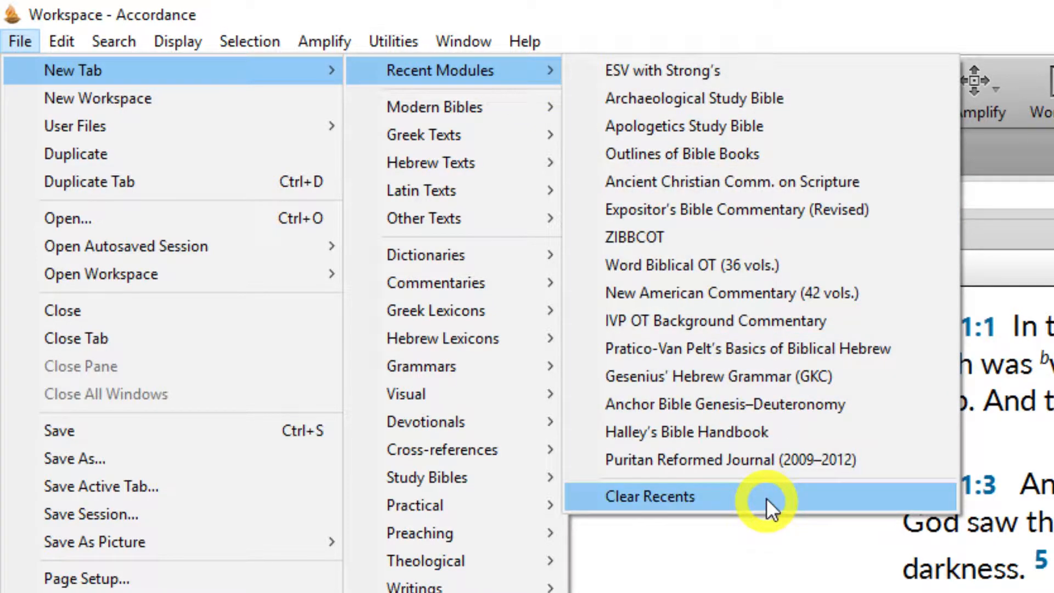
Dismiss the open menus and clear the library's Recently Opened list.
left_click(649, 496)
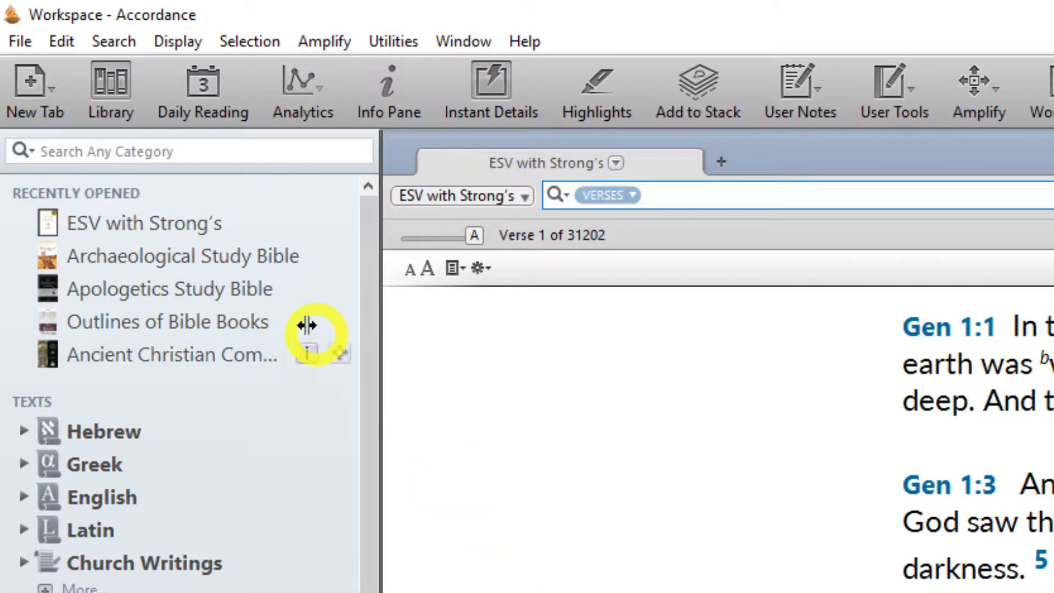
mouse_move(205, 190)
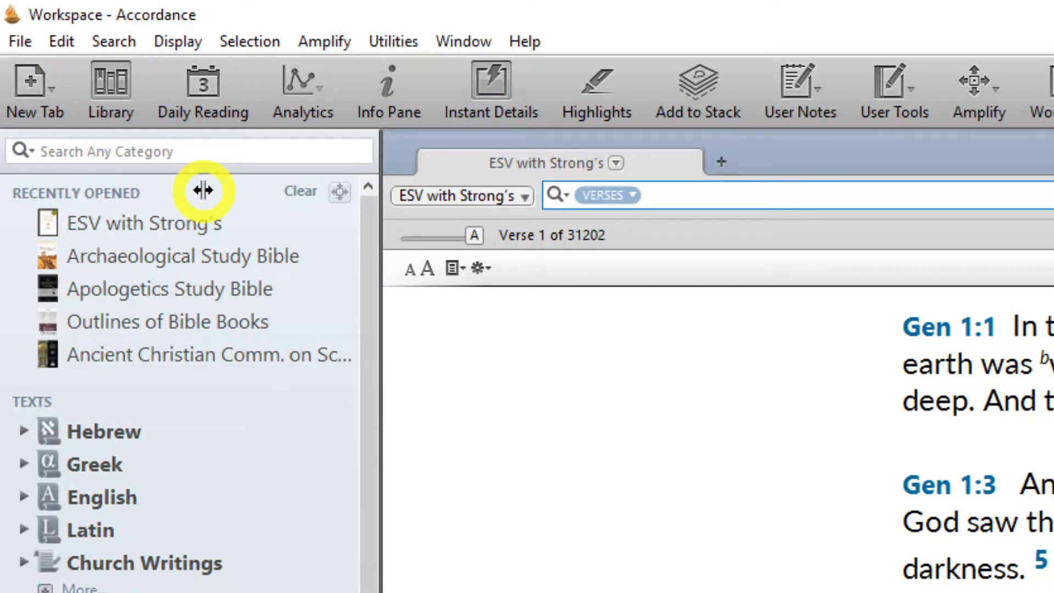
left_click(300, 191)
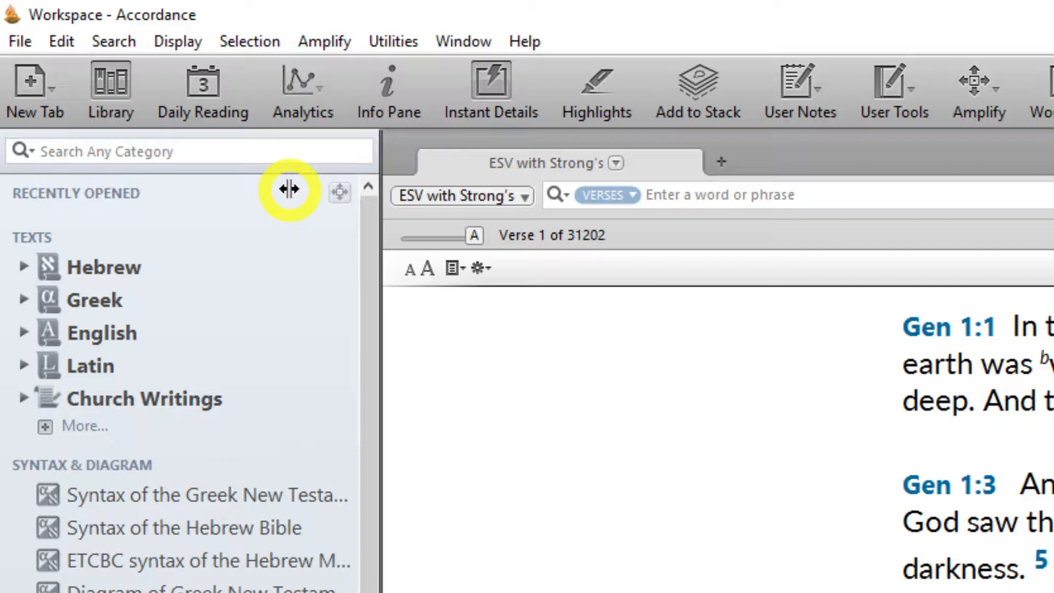
mouse_move(67, 288)
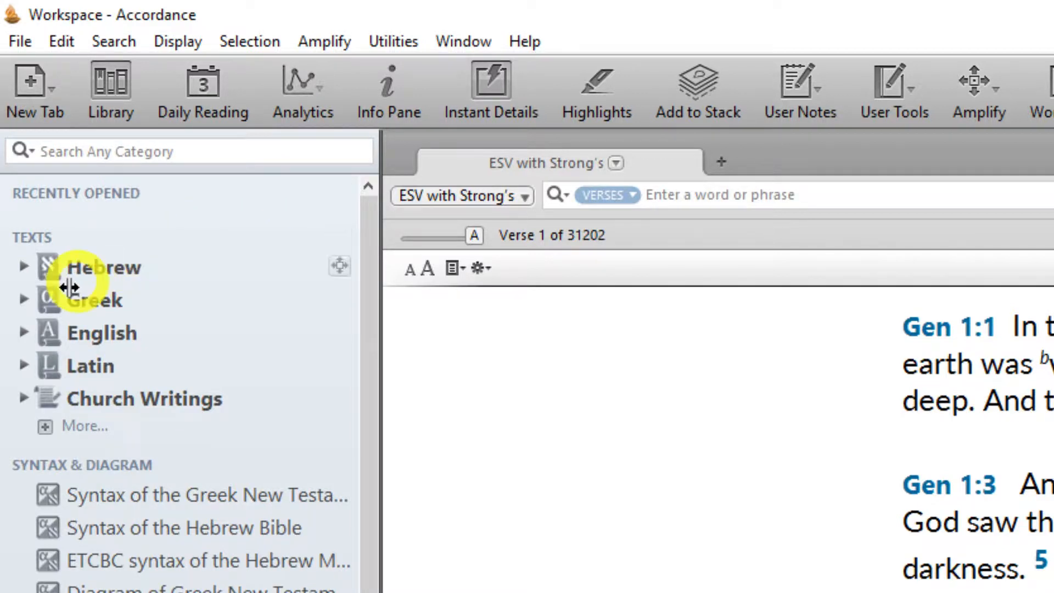
Expand the English, Greek Josephus and Hebrew groups and open DSS Bible-Canonical Order in a new tab.
left_click(23, 332)
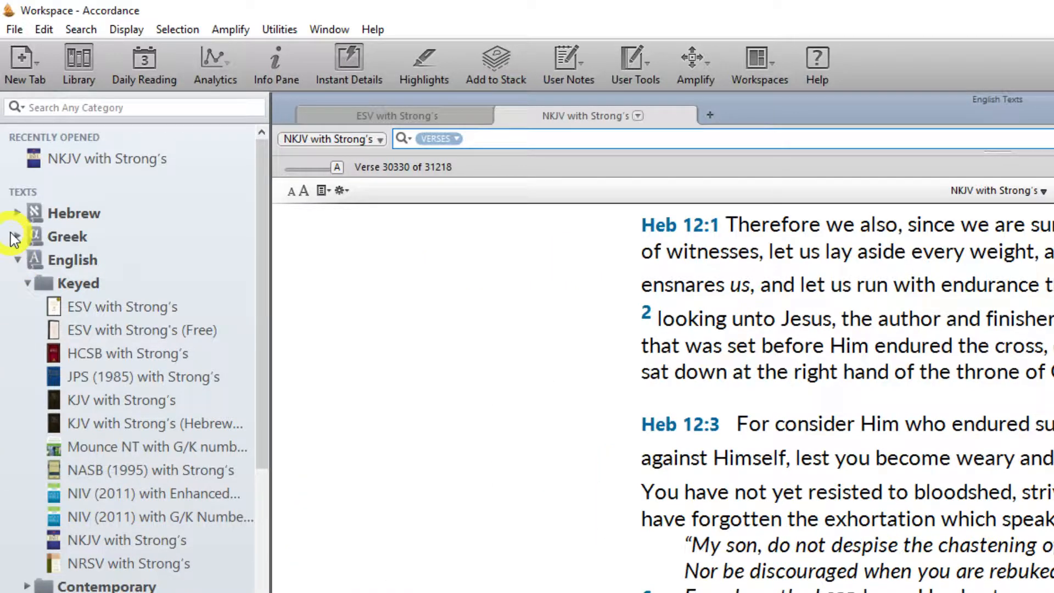
left_click(16, 236)
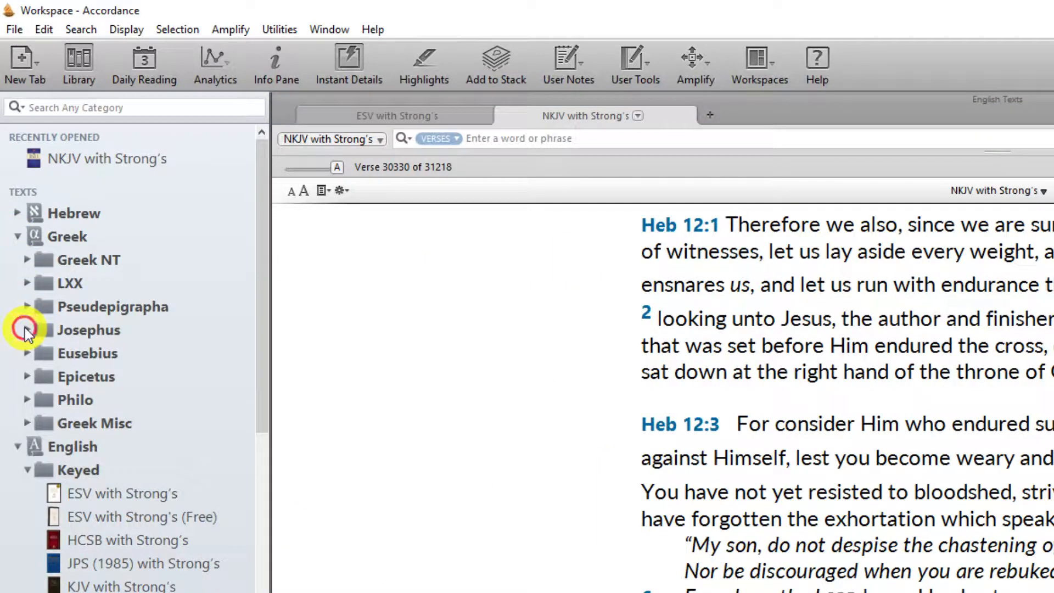
left_click(26, 330)
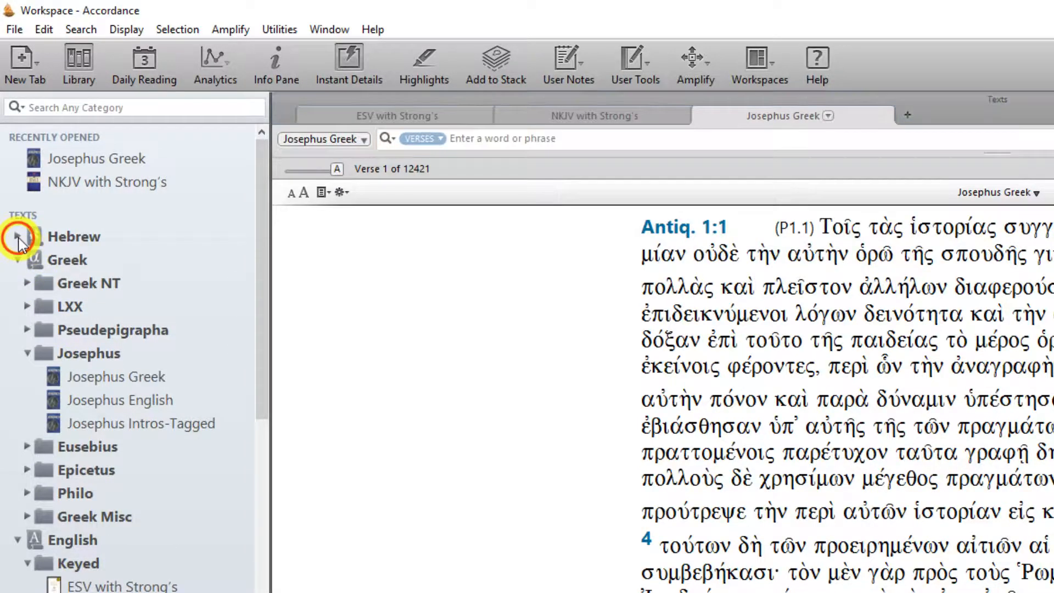
left_click(19, 236)
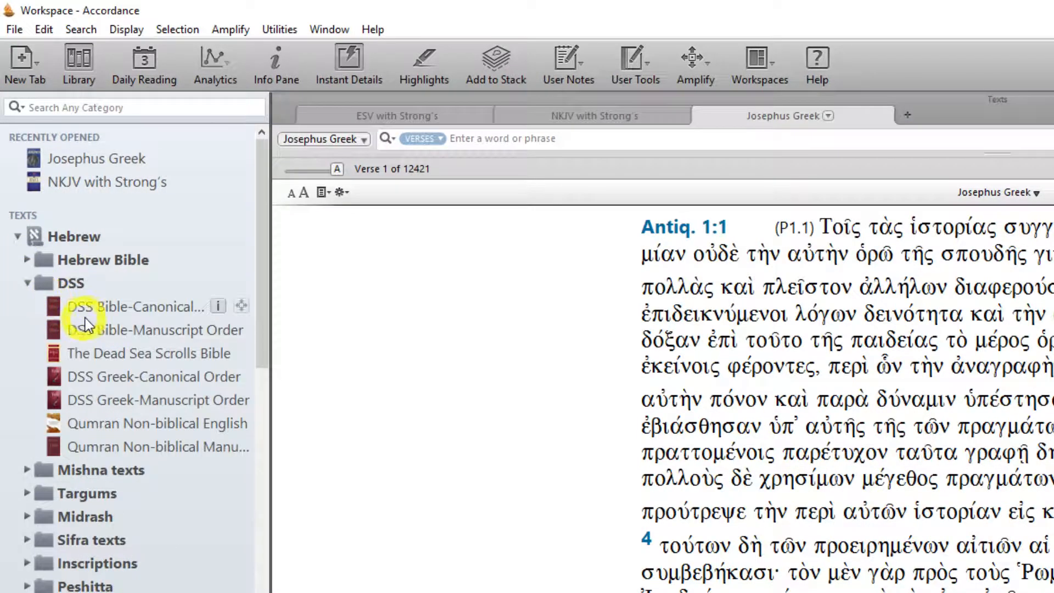
double_click(136, 306)
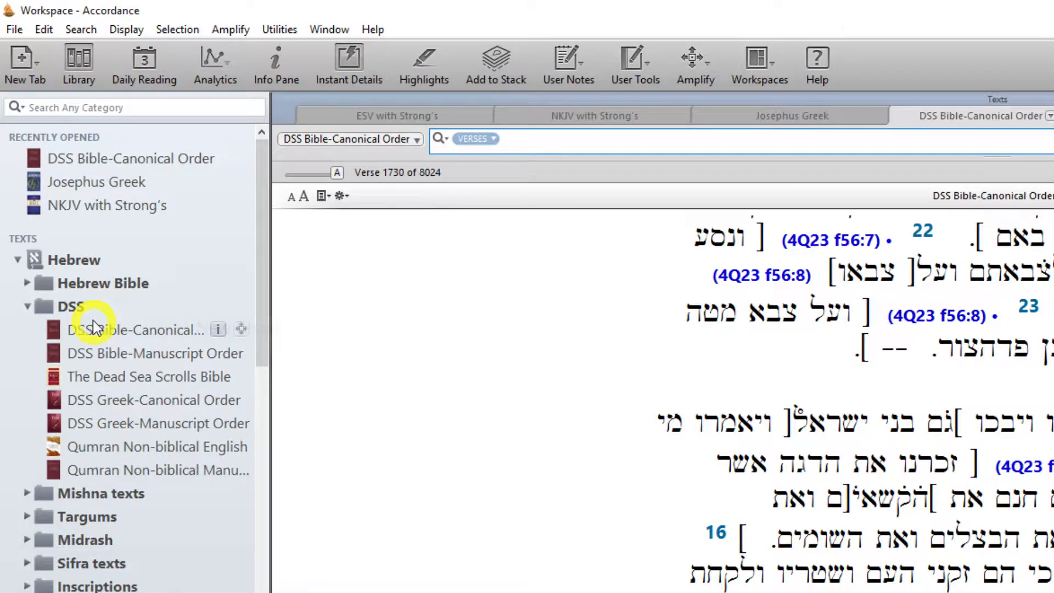
Open the Greek New Testament syntax module from Syntax & Diagram, showing Romans 5 with its diagram.
scroll("down", 3)
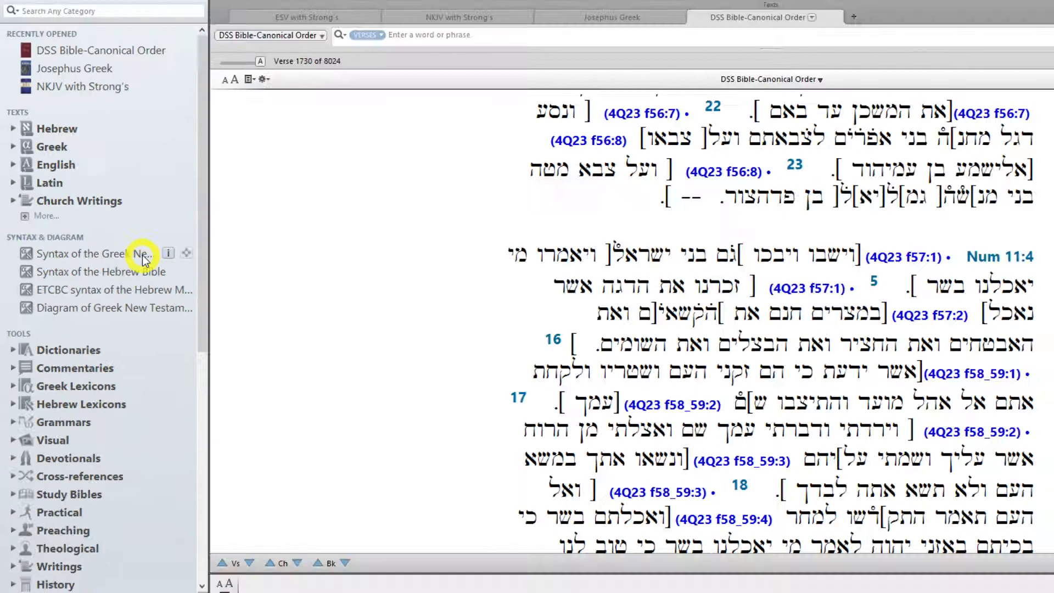
left_click(81, 271)
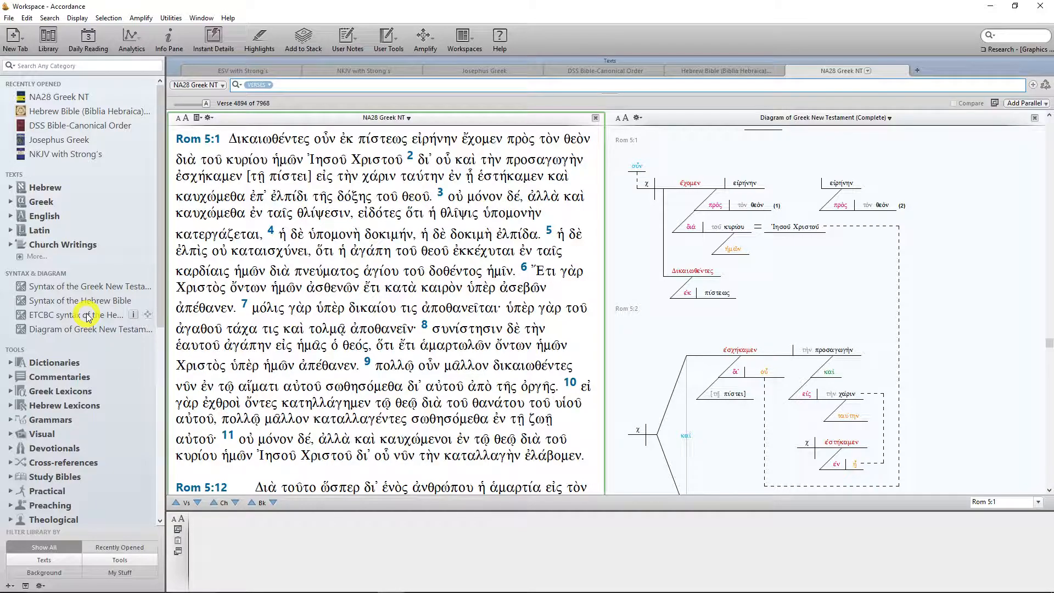
scroll("down", 3)
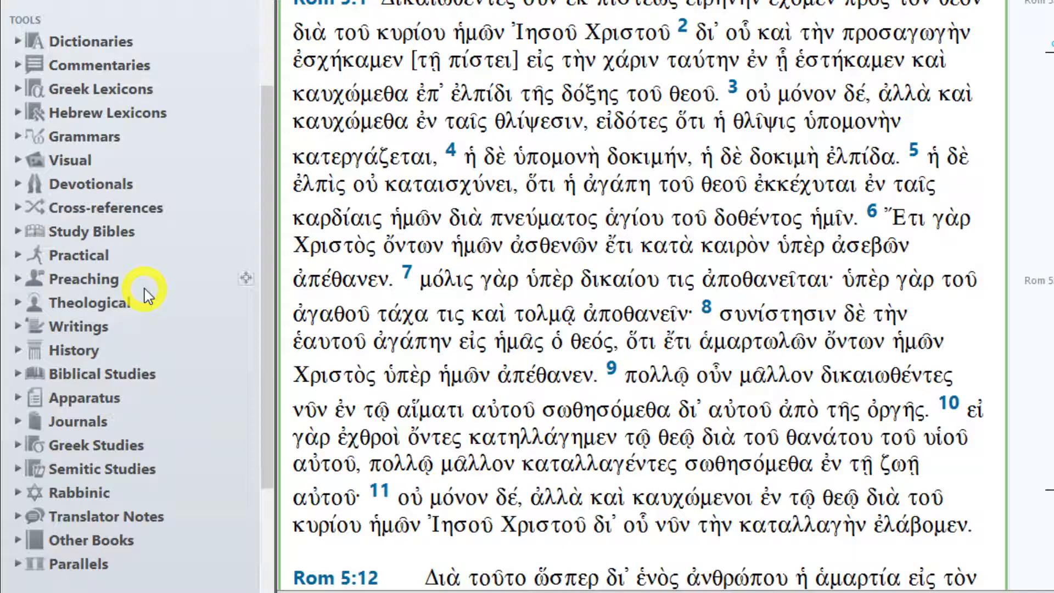
mouse_move(52, 65)
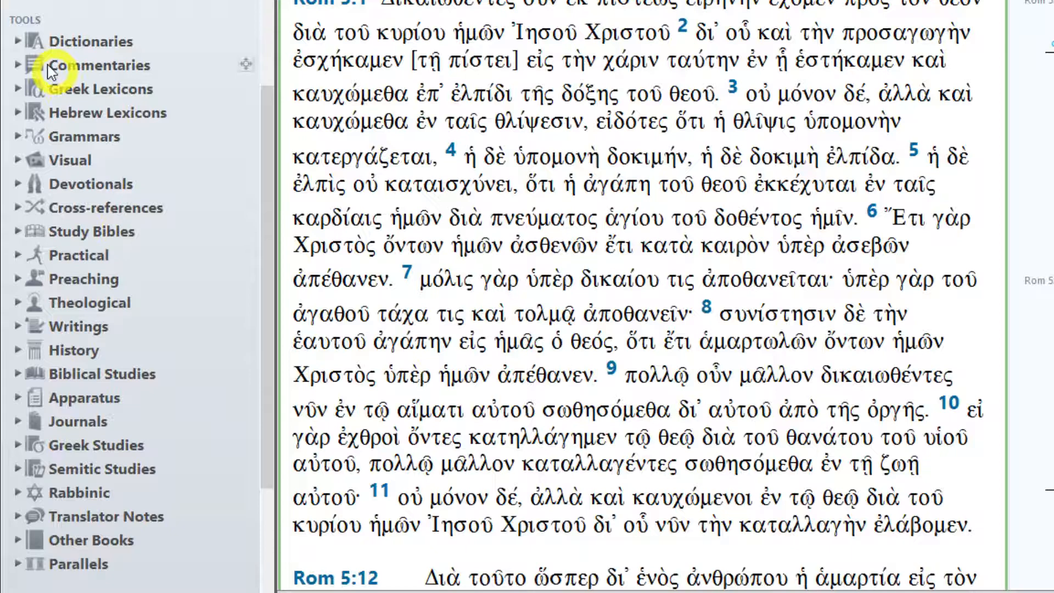
left_click(17, 41)
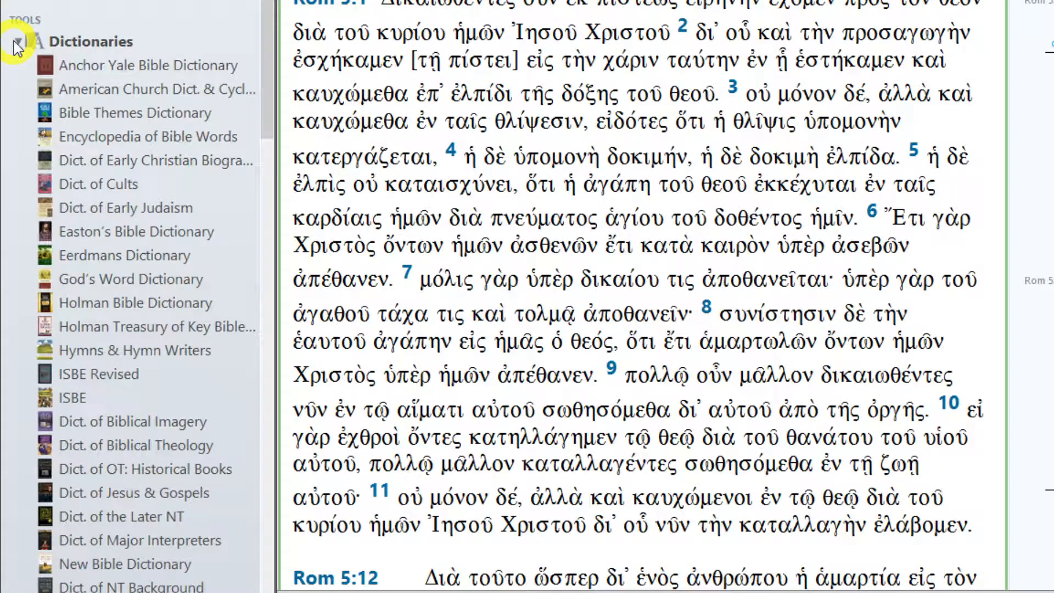
left_click(18, 40)
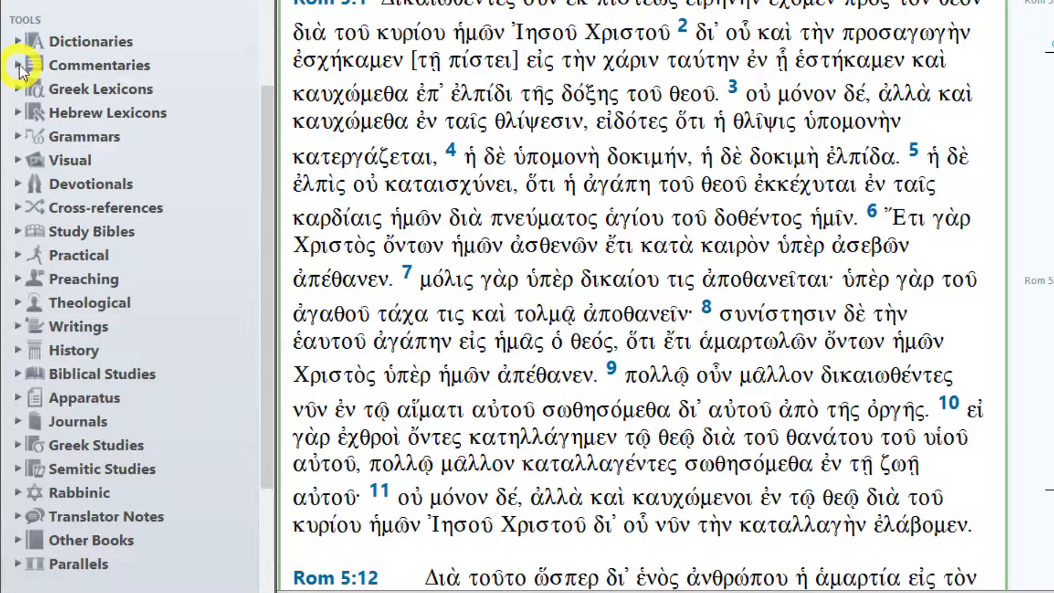
left_click(18, 65)
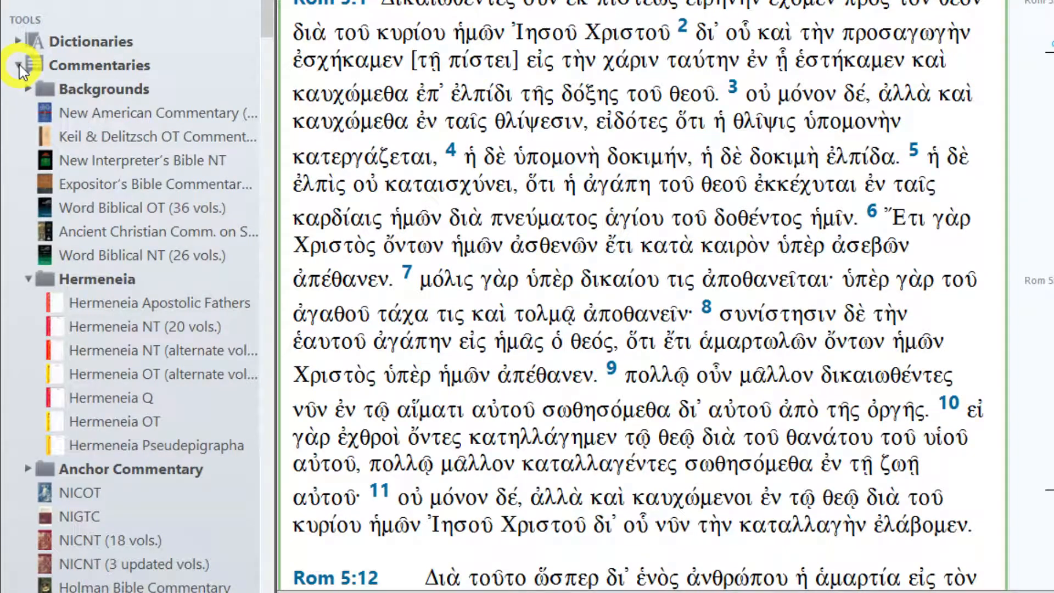
left_click(20, 65)
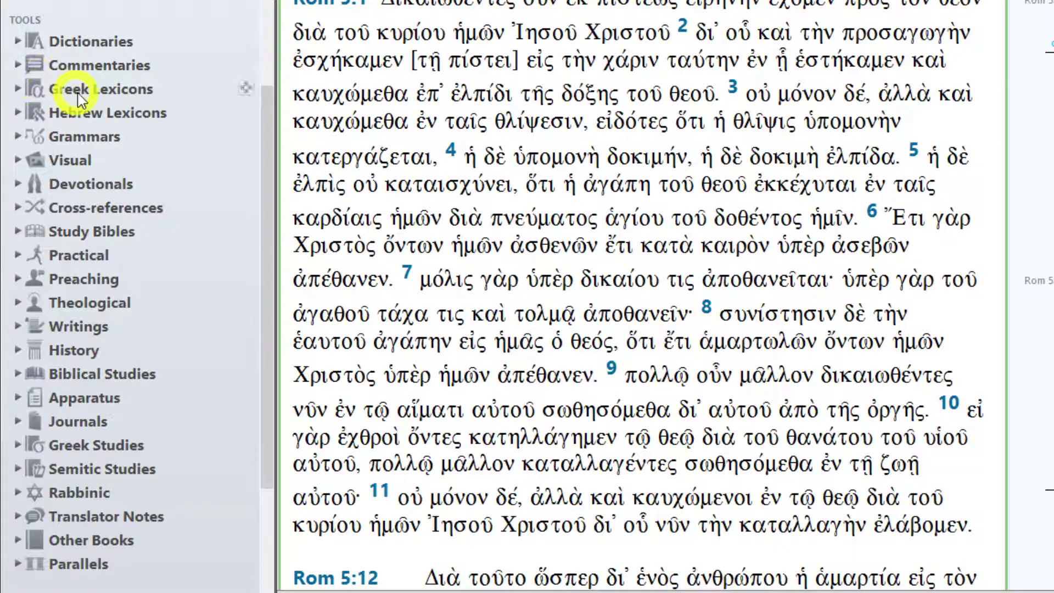
mouse_move(168, 126)
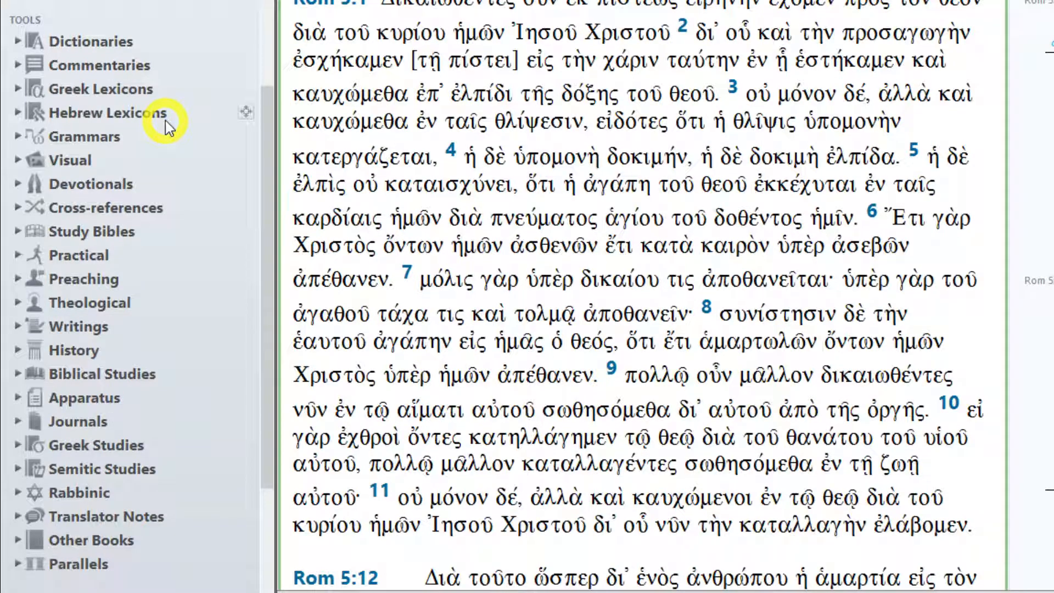
Show the Appearance preferences with the Organize all Tools by Category option.
left_click(44, 29)
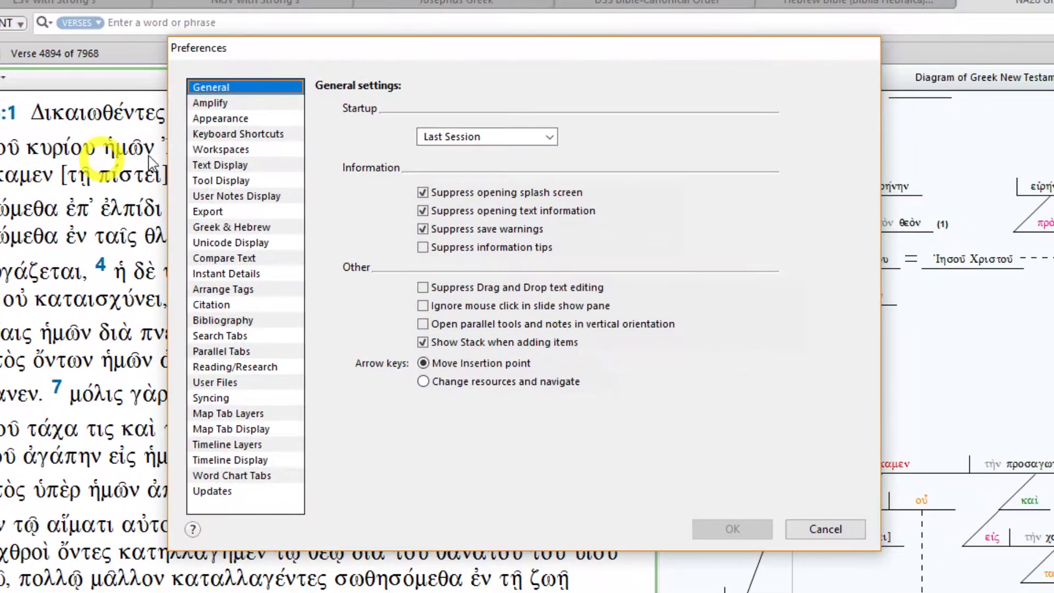
left_click(220, 119)
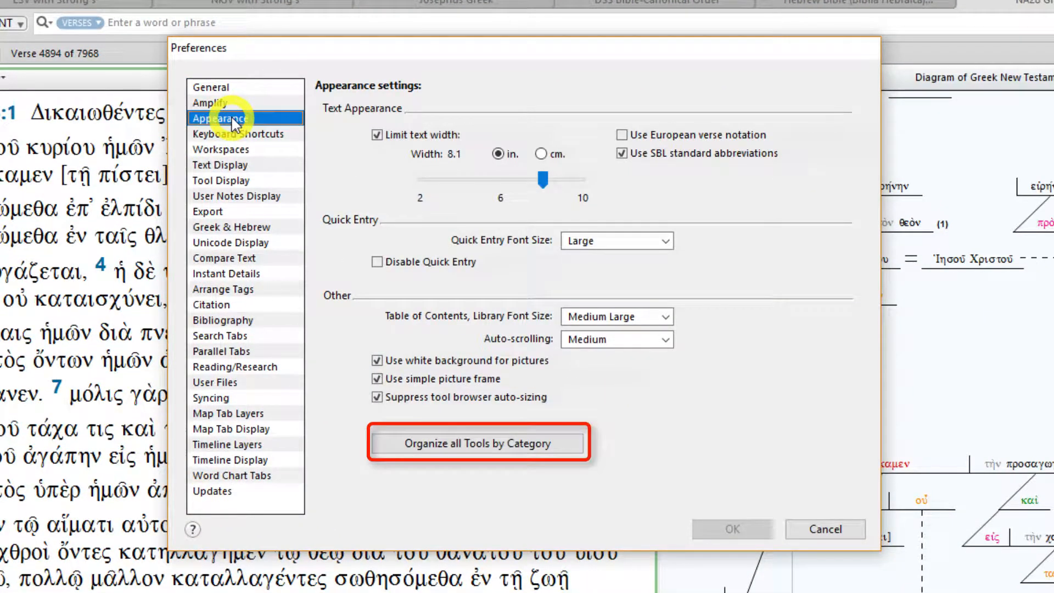
mouse_move(575, 484)
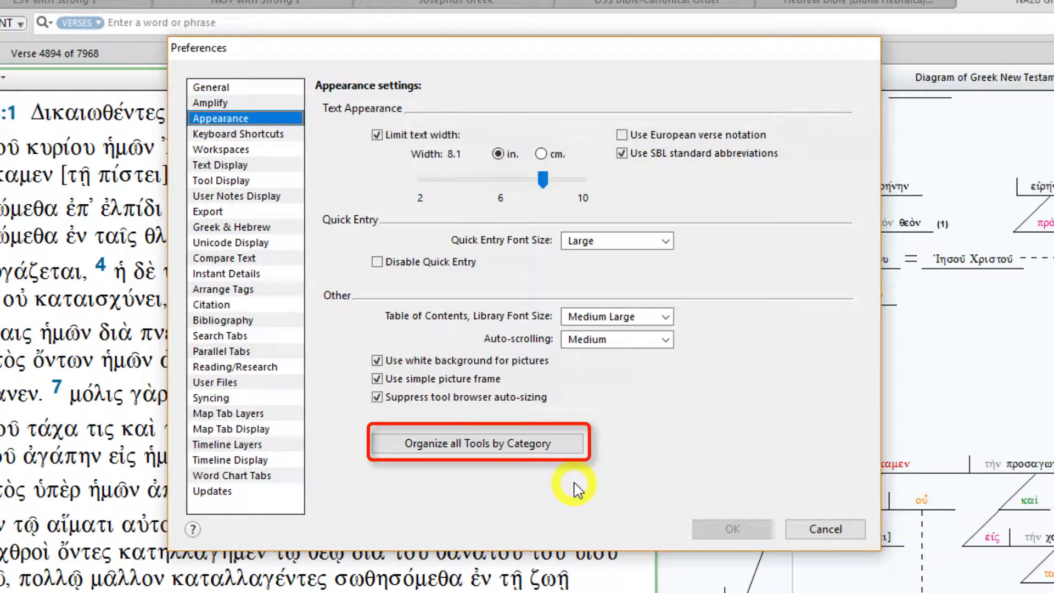
mouse_move(575, 483)
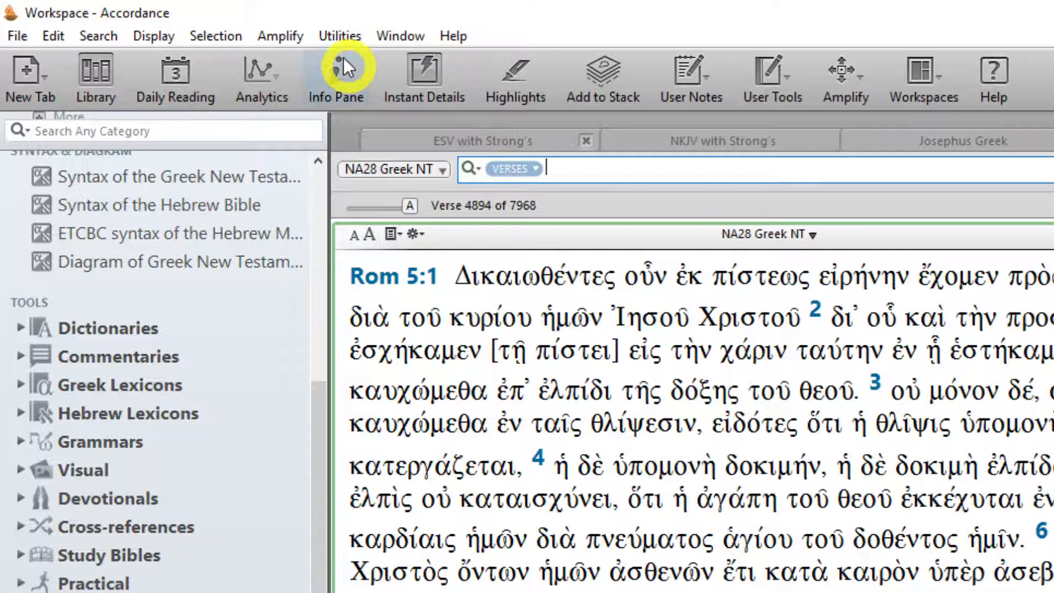
Start a content updates check from the Utilities menu.
left_click(340, 36)
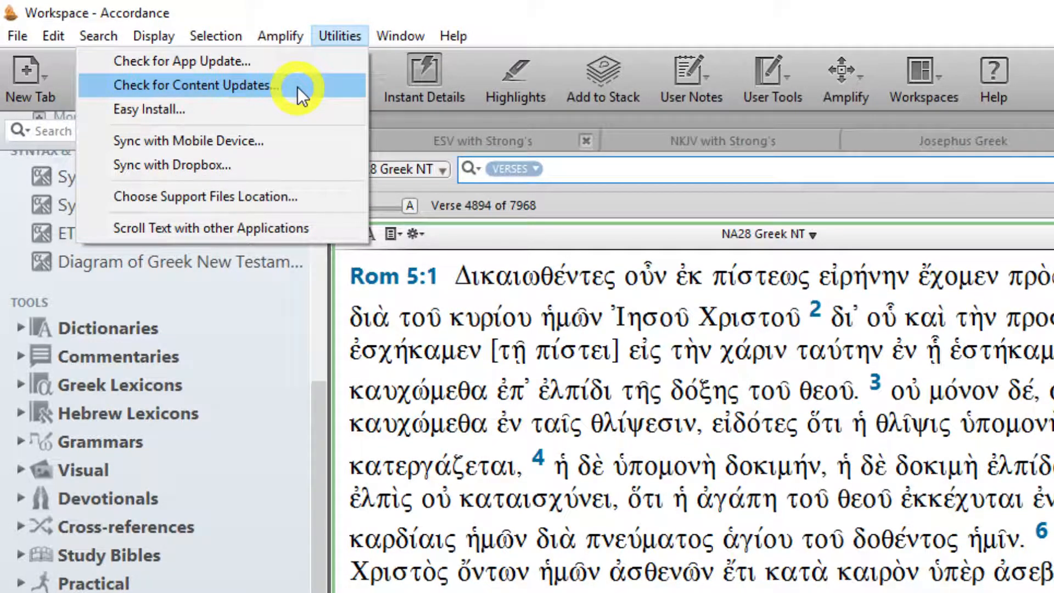
left_click(192, 86)
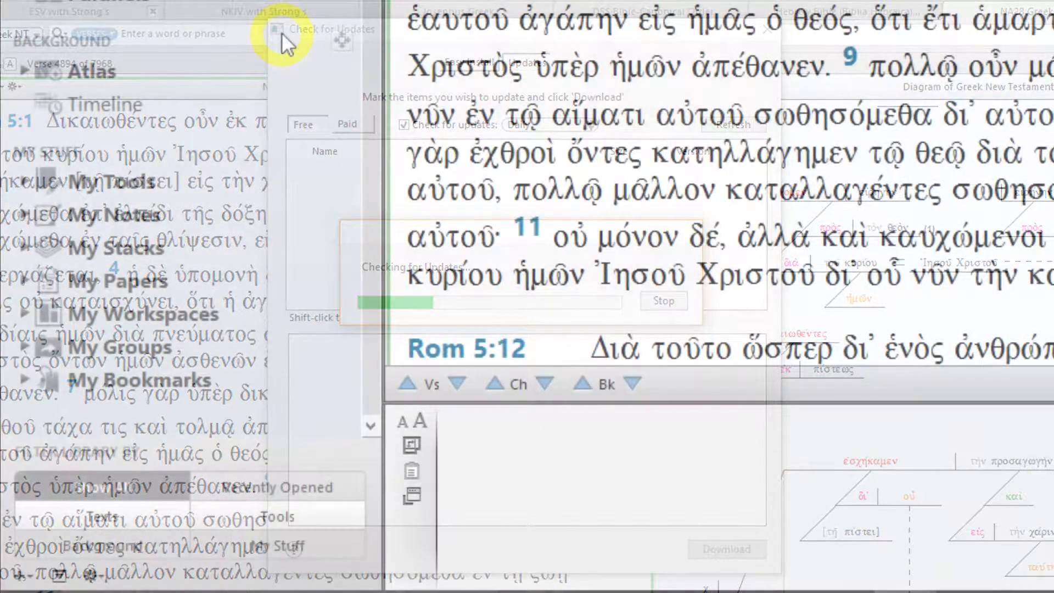
left_click(662, 301)
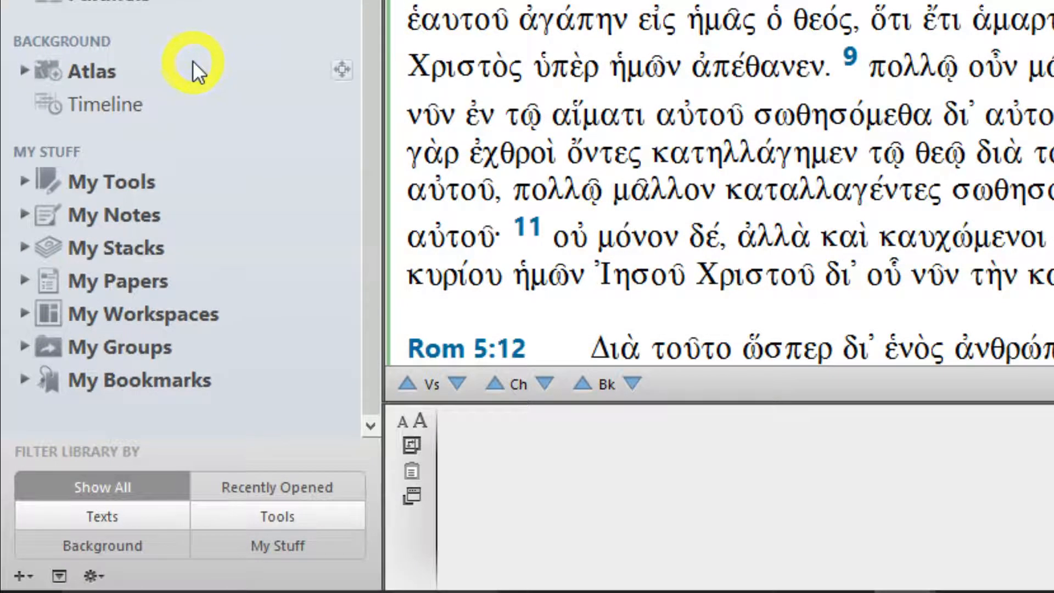
mouse_move(181, 67)
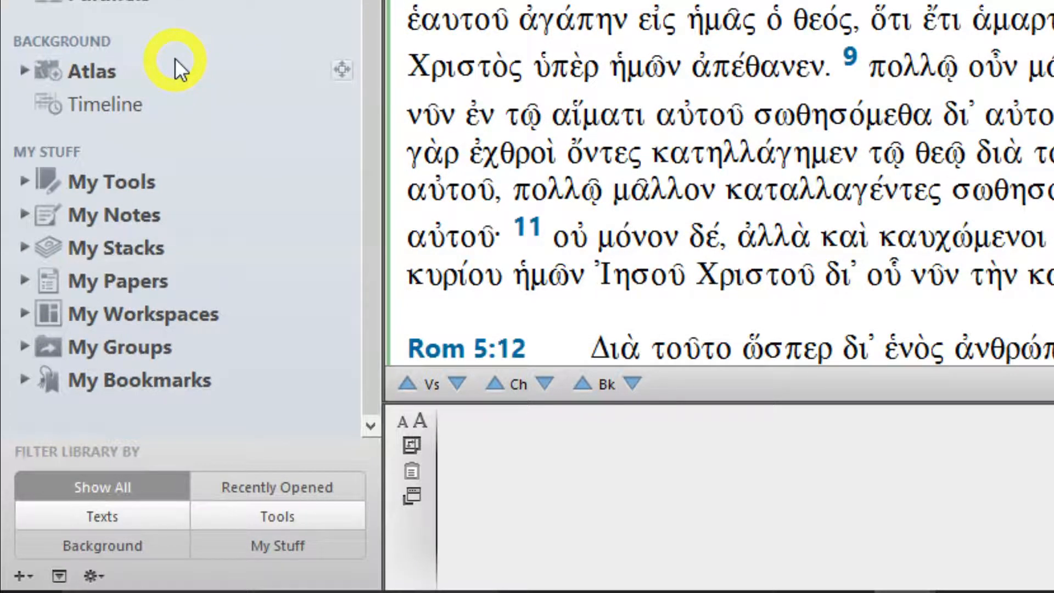
mouse_move(155, 67)
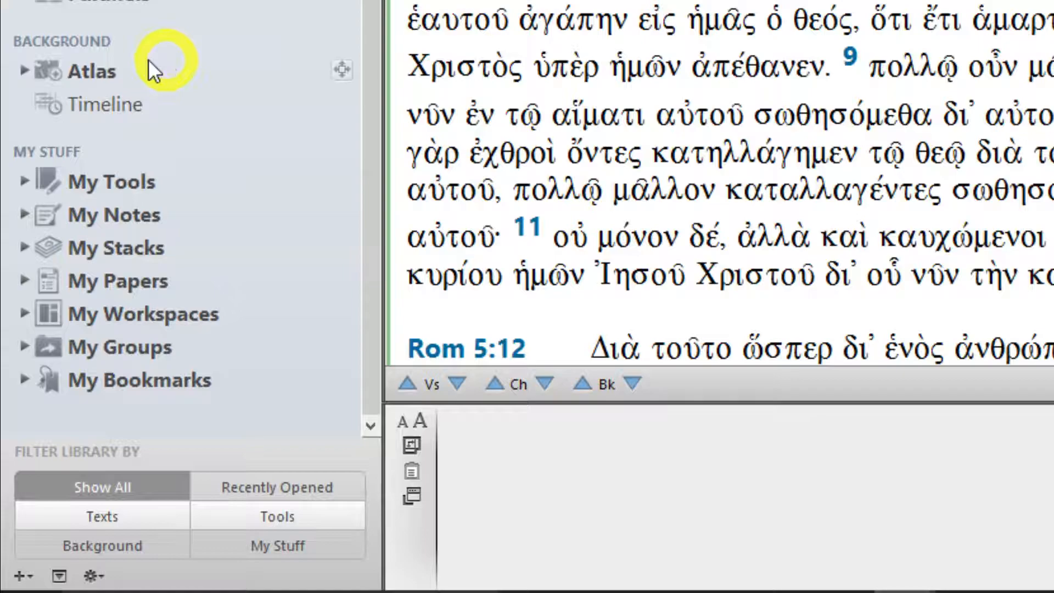
left_click(26, 71)
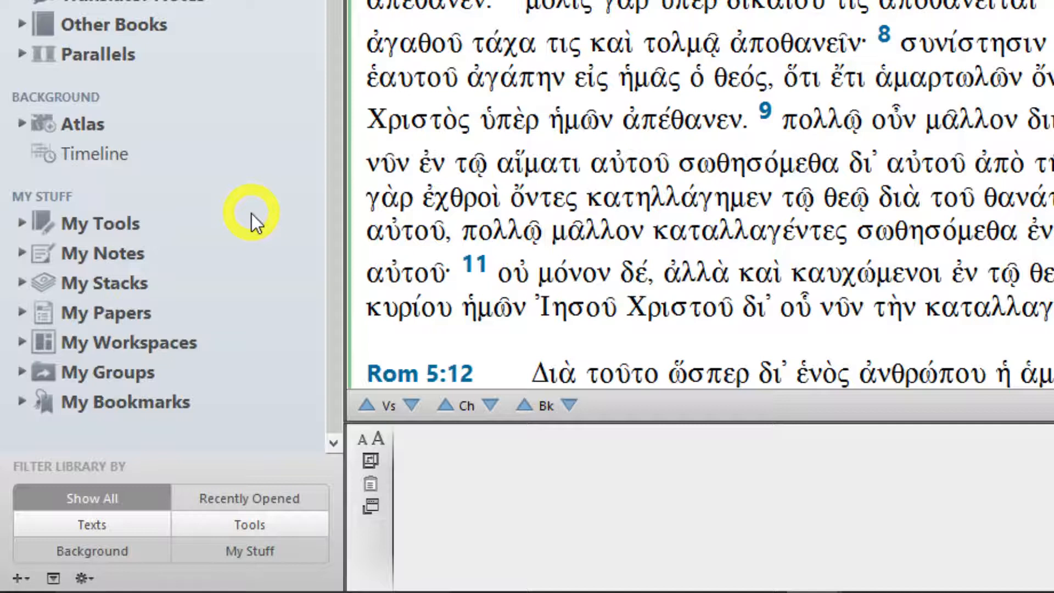
Expand My Tools, open the first user tool and add My Notes in parallel with the ESV text.
left_click(22, 223)
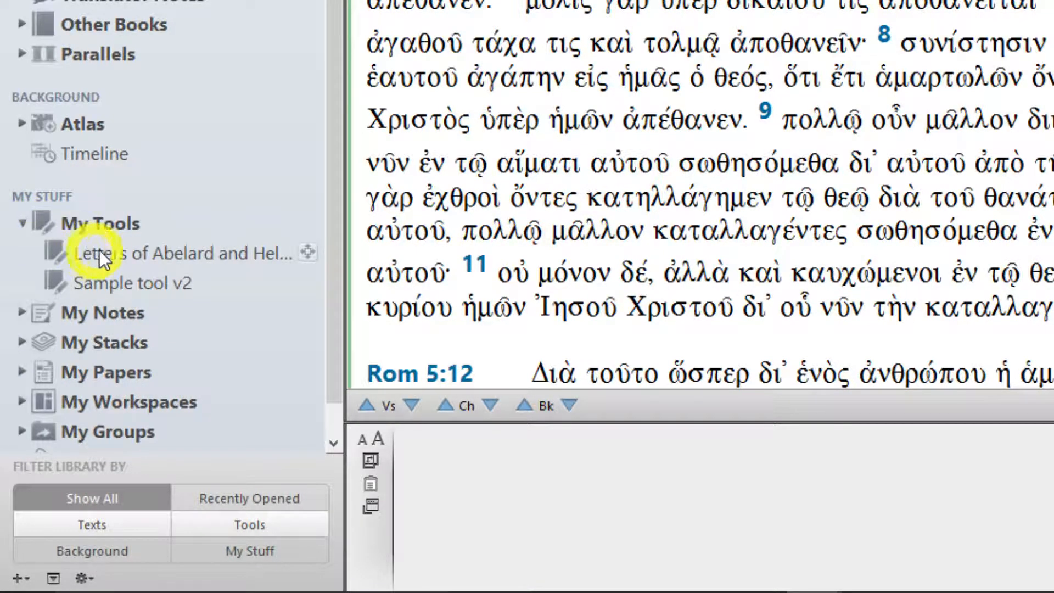
double_click(181, 254)
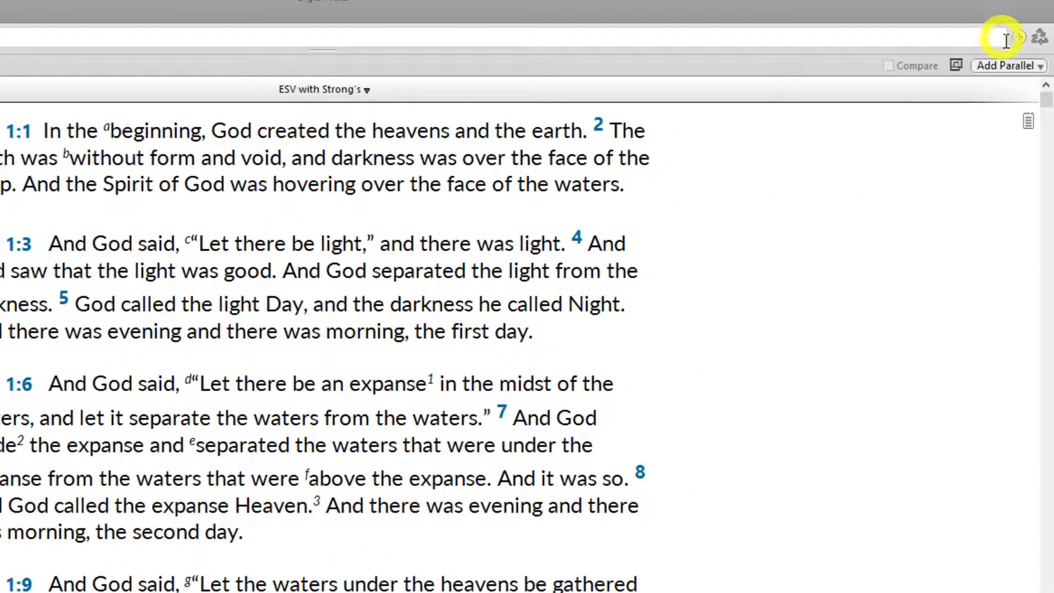
left_click(1008, 65)
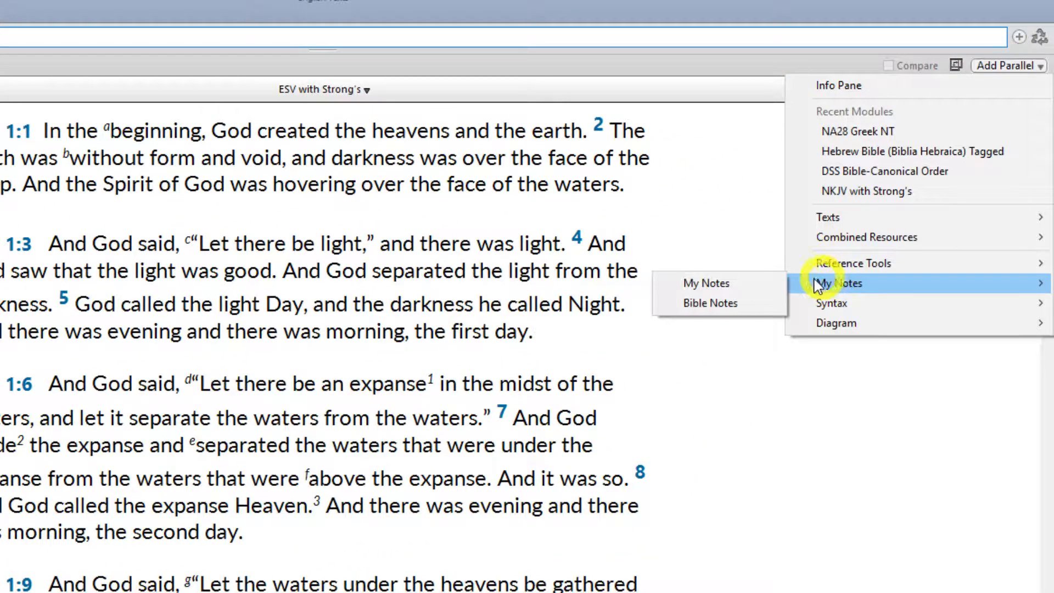
left_click(711, 303)
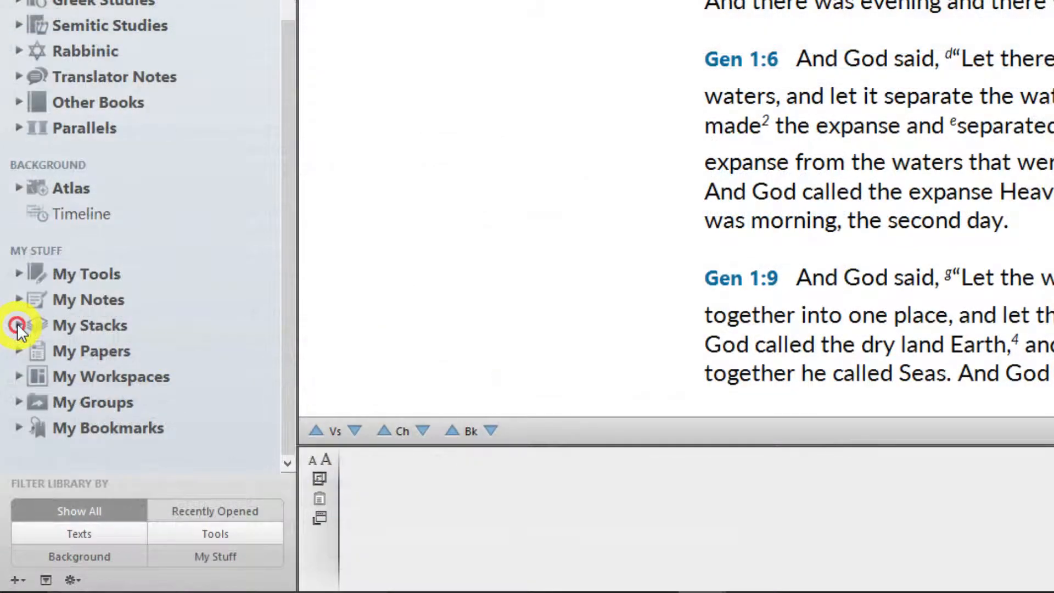
left_click(20, 325)
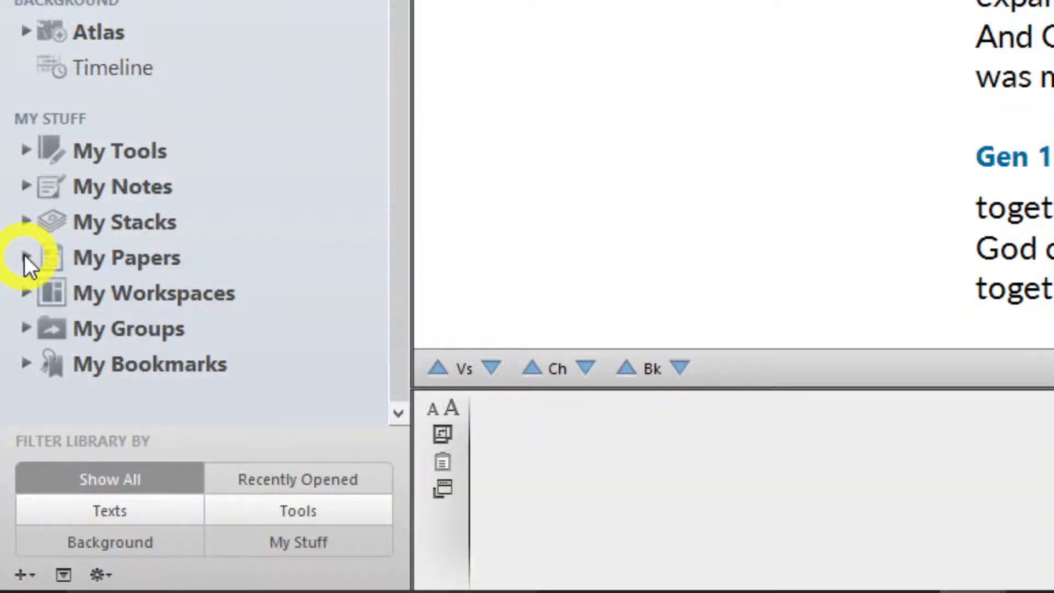
left_click(28, 257)
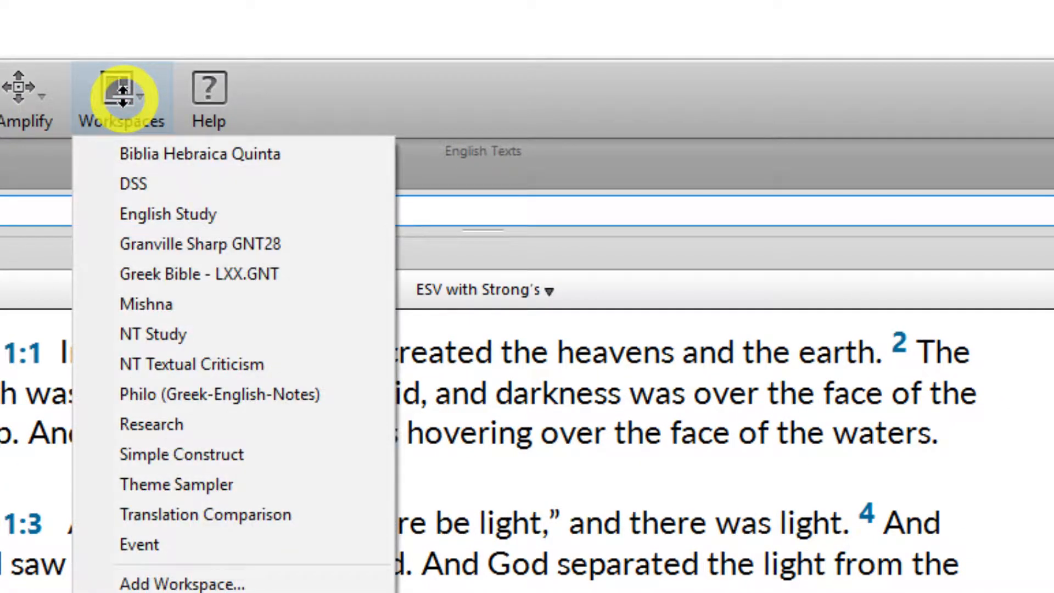
mouse_move(145, 304)
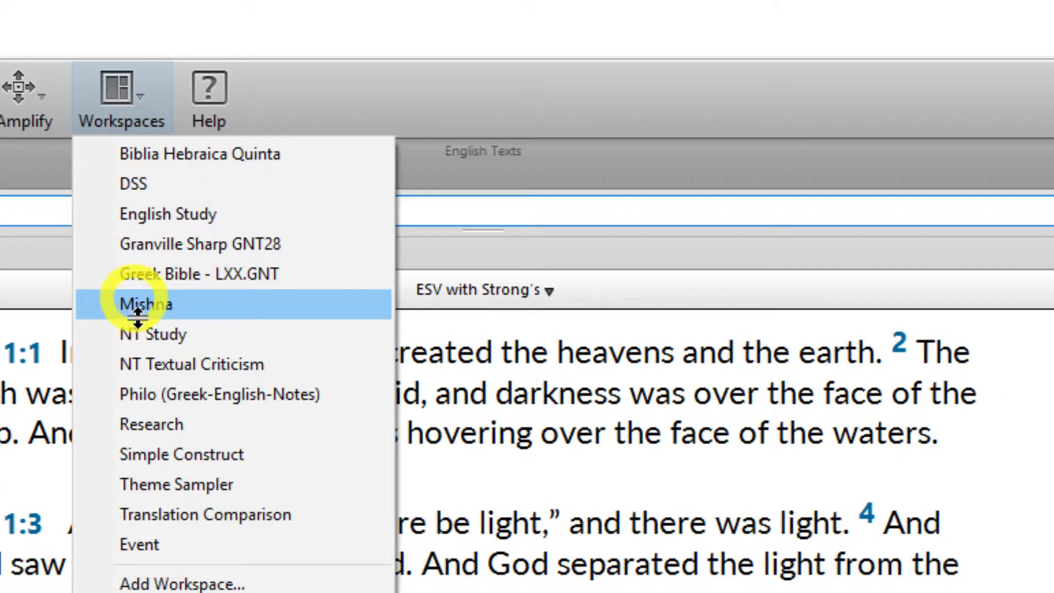
left_click(152, 334)
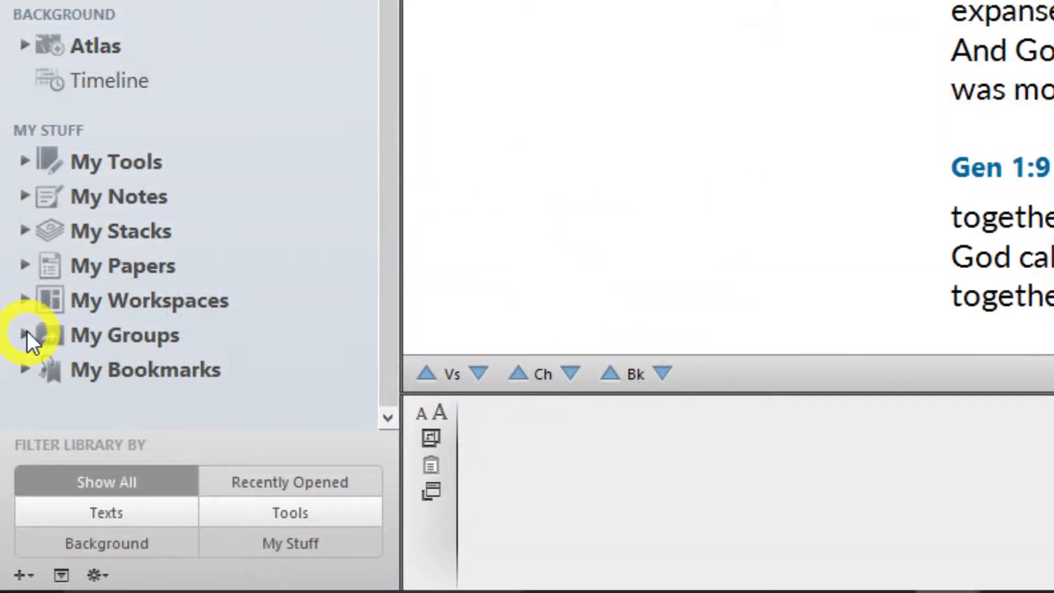
left_click(25, 336)
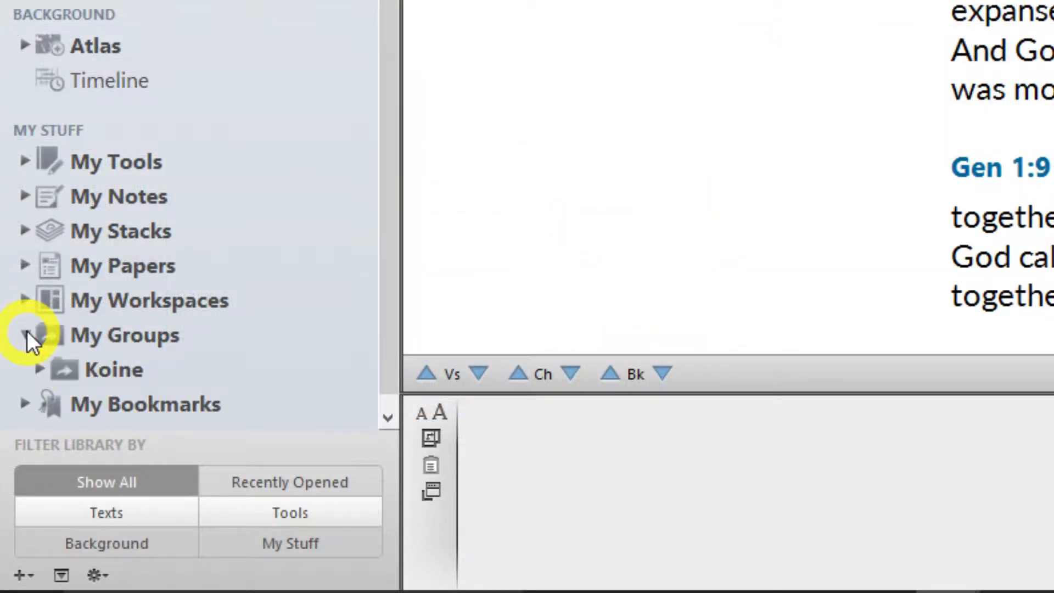
left_click(26, 335)
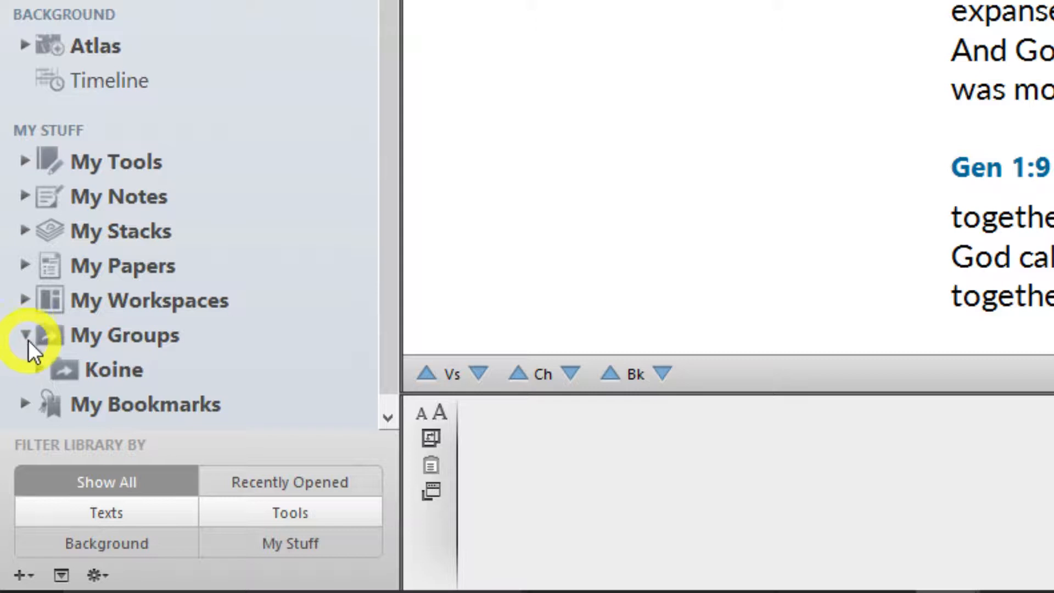
left_click(41, 369)
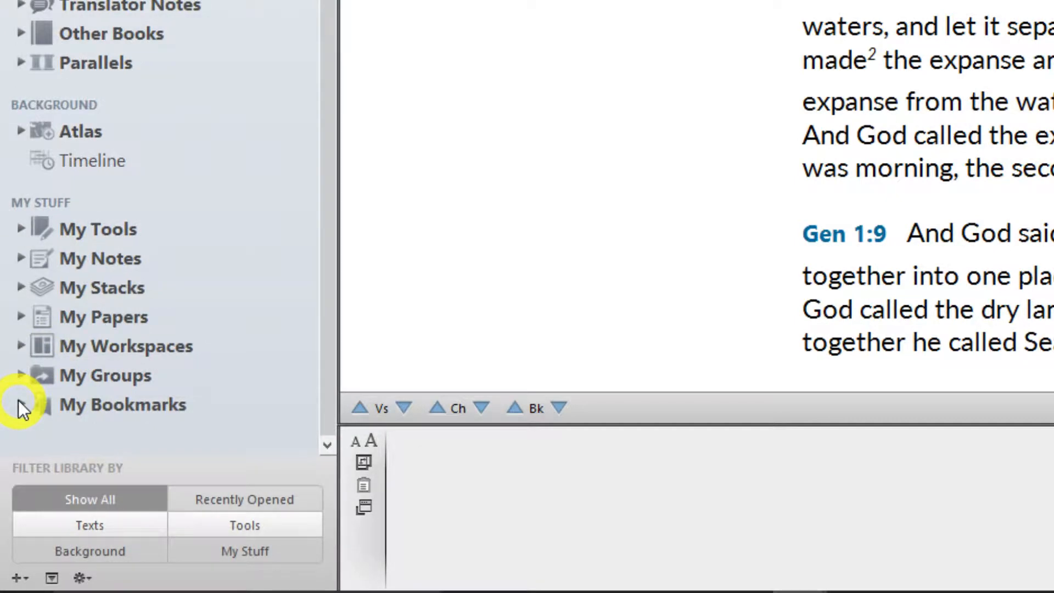
Expand My Bookmarks, scroll through the saved spots and switch to the multi-pane workspace.
left_click(22, 405)
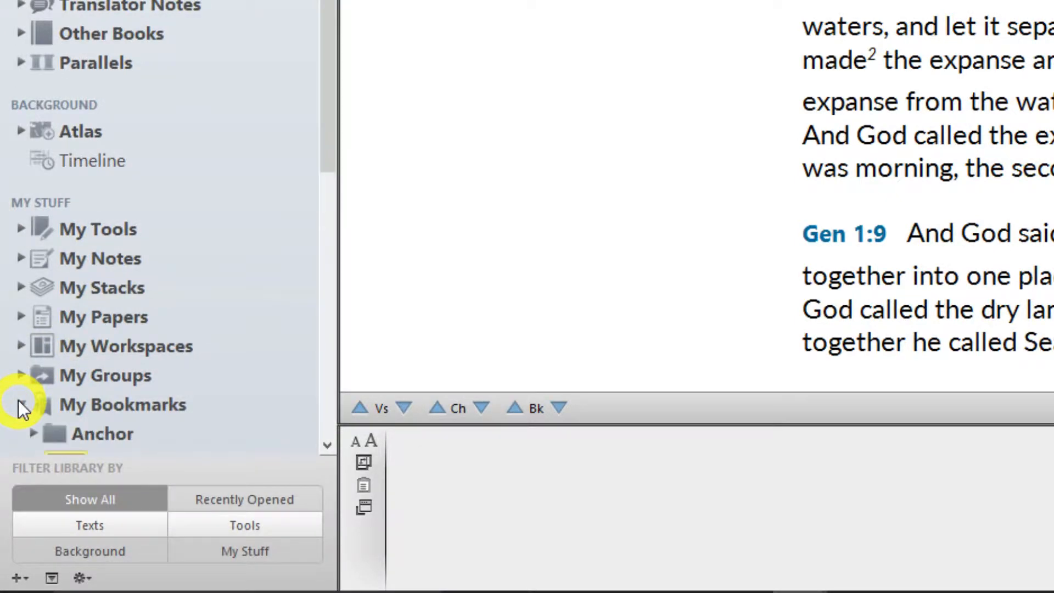
left_click(19, 404)
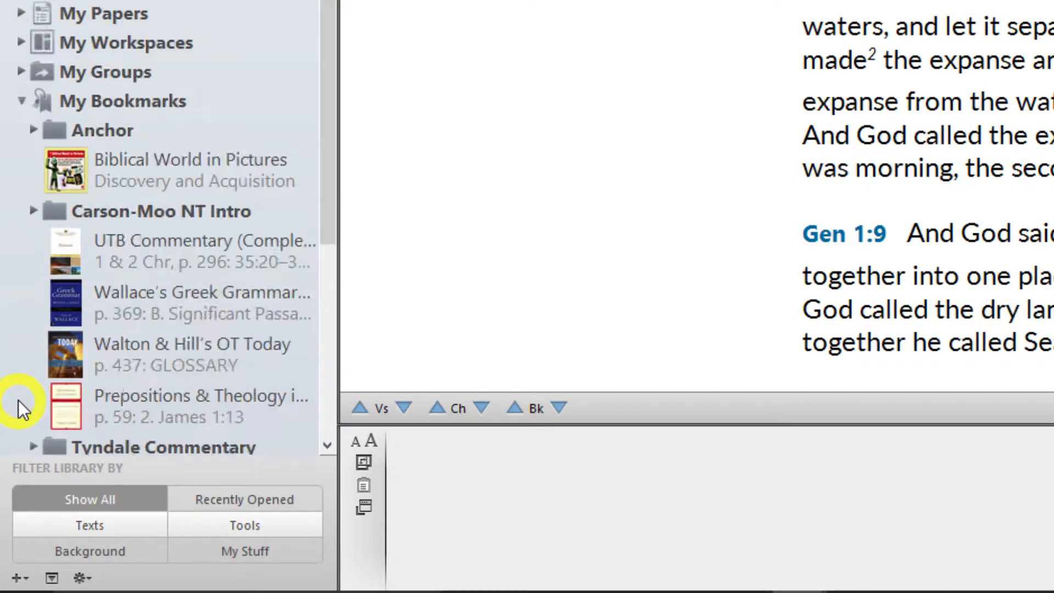
scroll("down", 3)
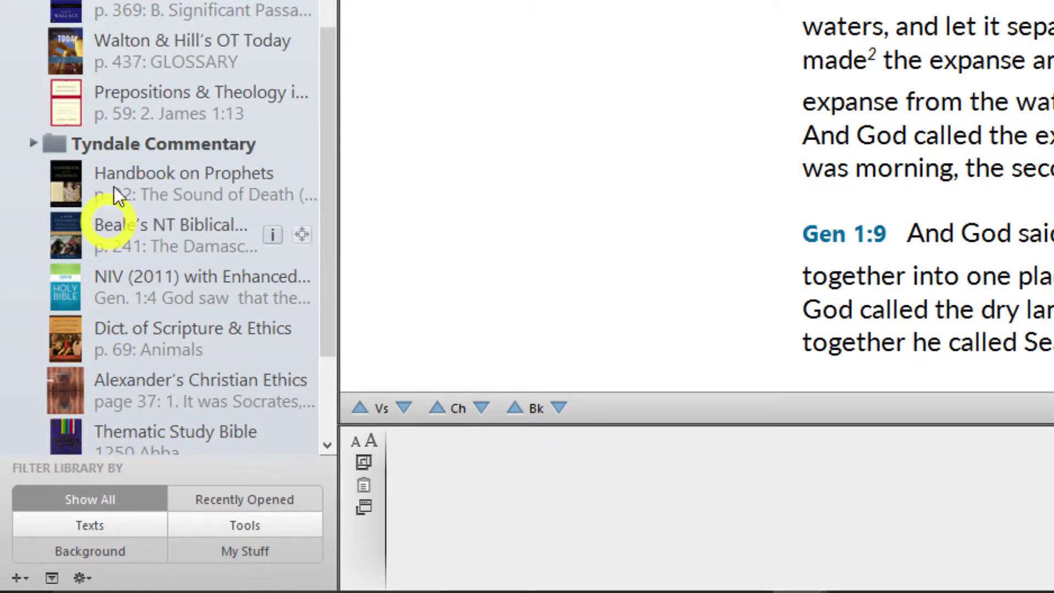
left_click(200, 103)
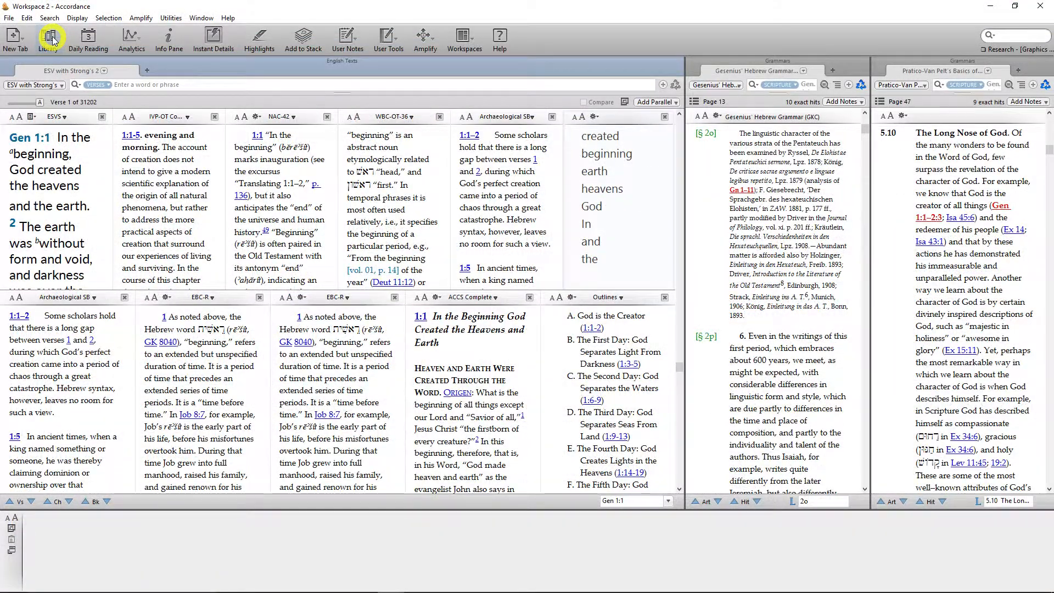
Pop the Library over the panes of the crowded Workspace 2.
left_click(52, 38)
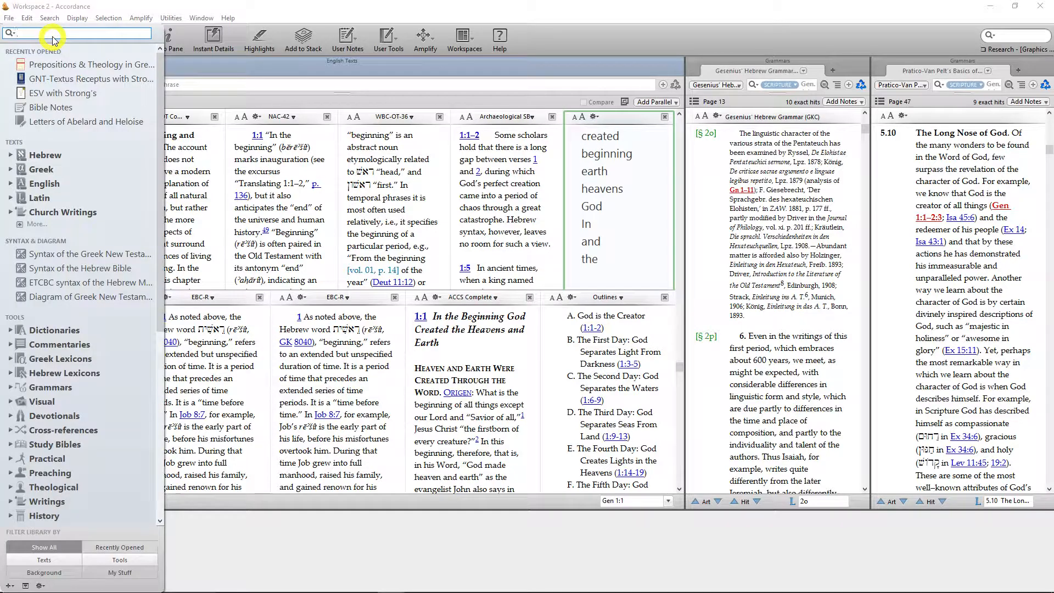